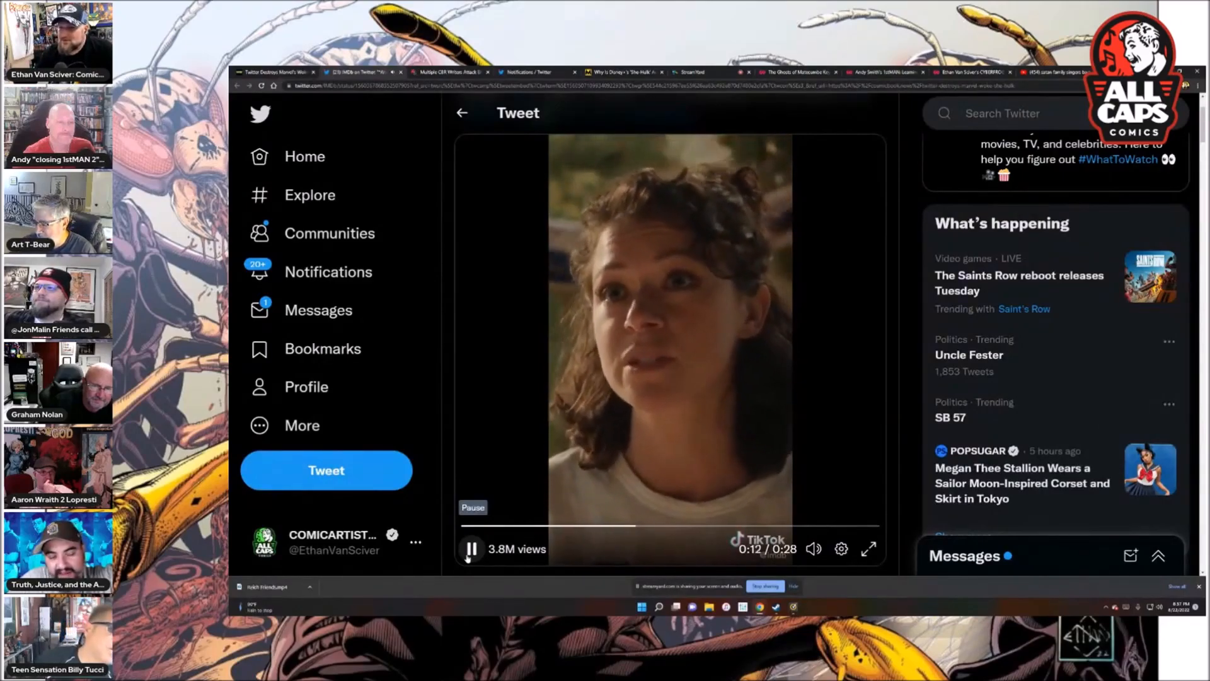
Pause the She-Hulk clip, then restart playback and let it run to about 0:10.
{"action": "left_click", "coordinate": [469, 549]}
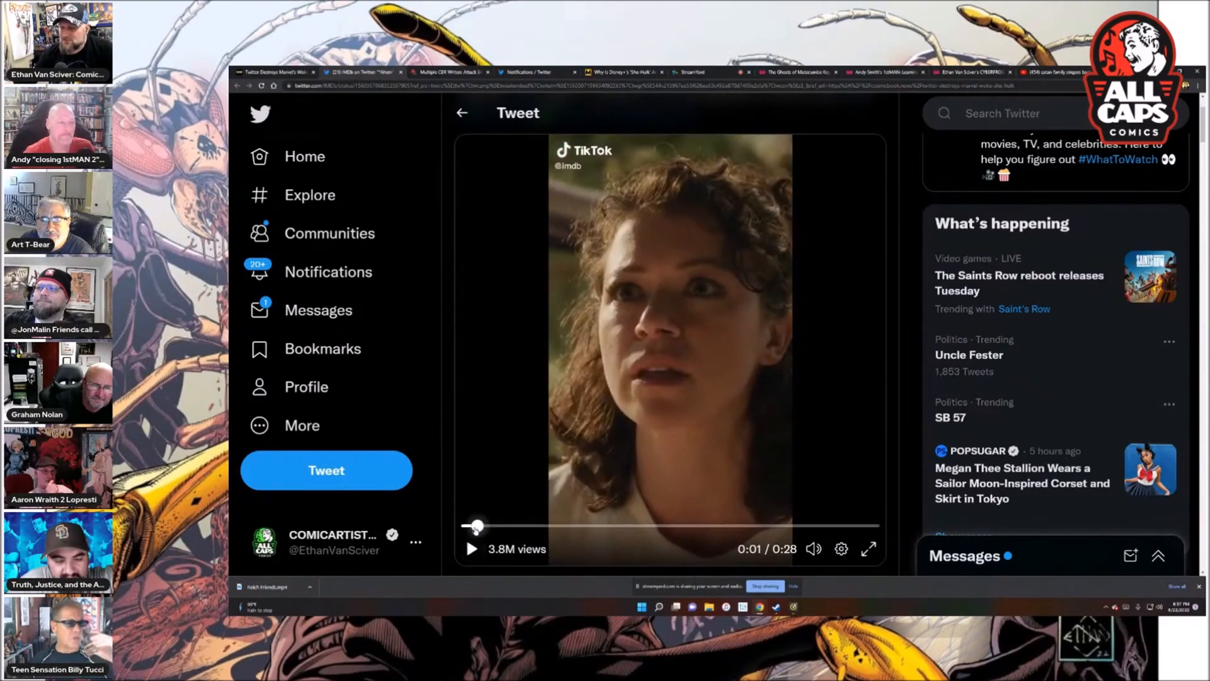
{"action": "left_click", "coordinate": [472, 548]}
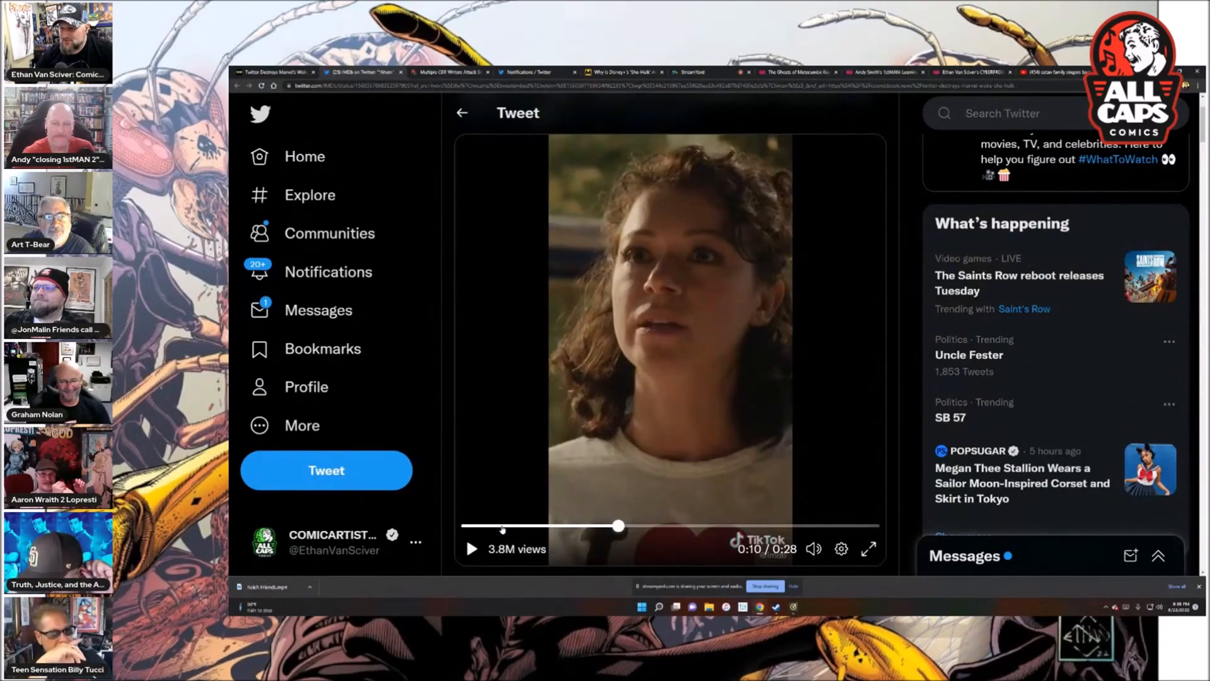
Drag the progress bar back to 0:00, briefly play, and leave the clip paused at the start.
{"action": "left_click_drag", "start_coordinate": [618, 526], "coordinate": [494, 525]}
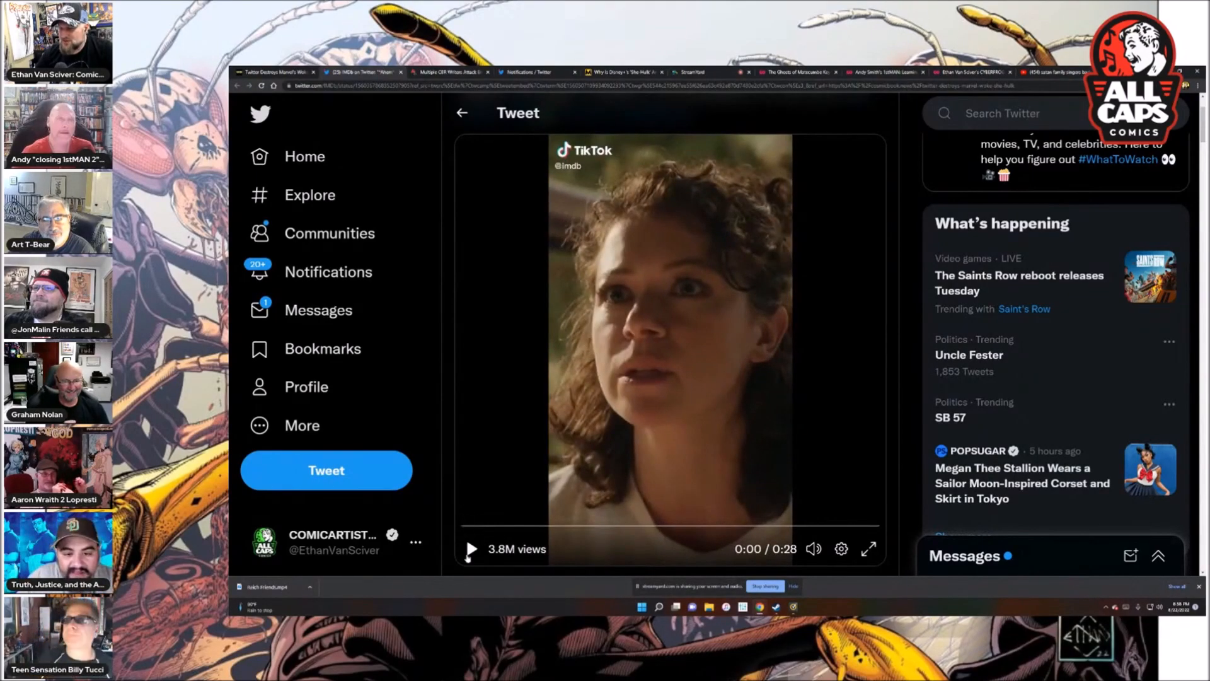
{"action": "left_click", "coordinate": [470, 549]}
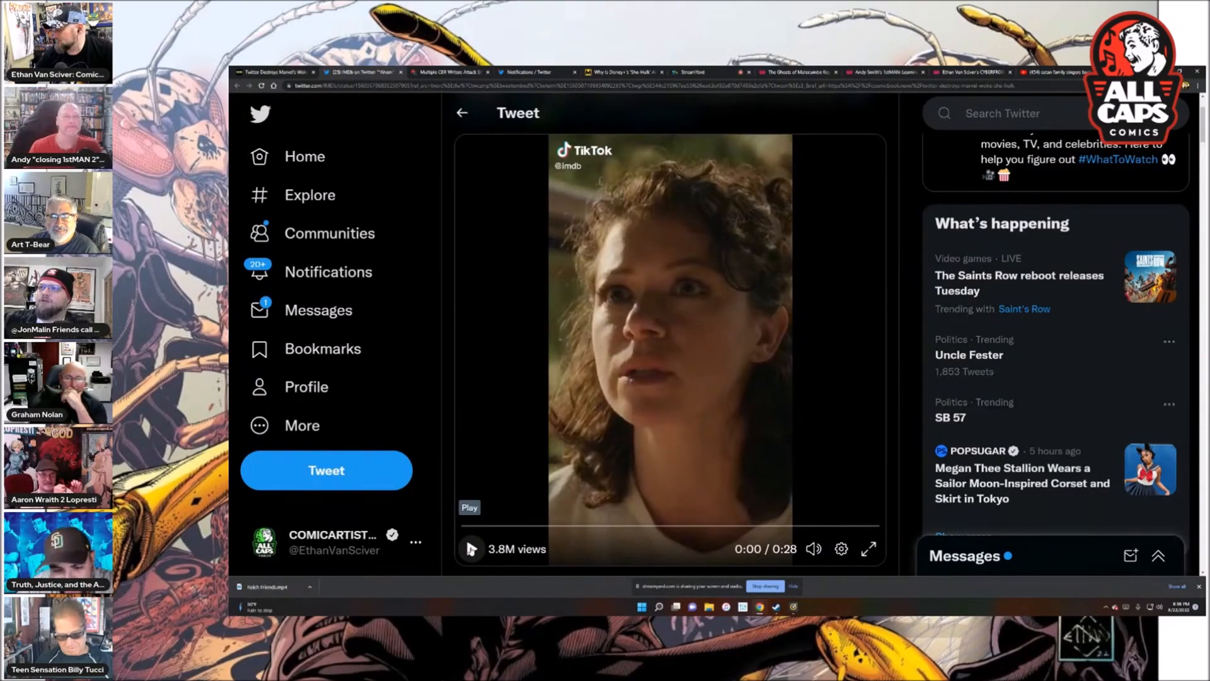
{"action": "left_click", "coordinate": [469, 548]}
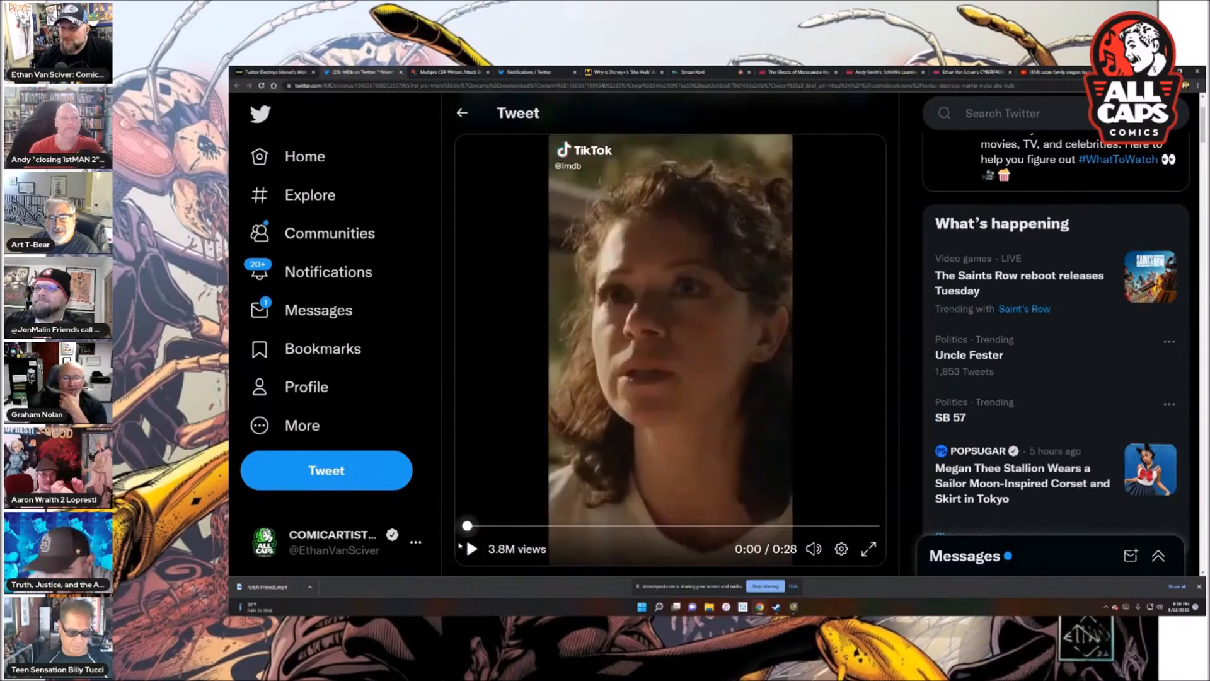
Play the clip from 0:00 and stop it at 0:15 of 0:28 on the green Hulk shot.
{"action": "left_click", "coordinate": [470, 549]}
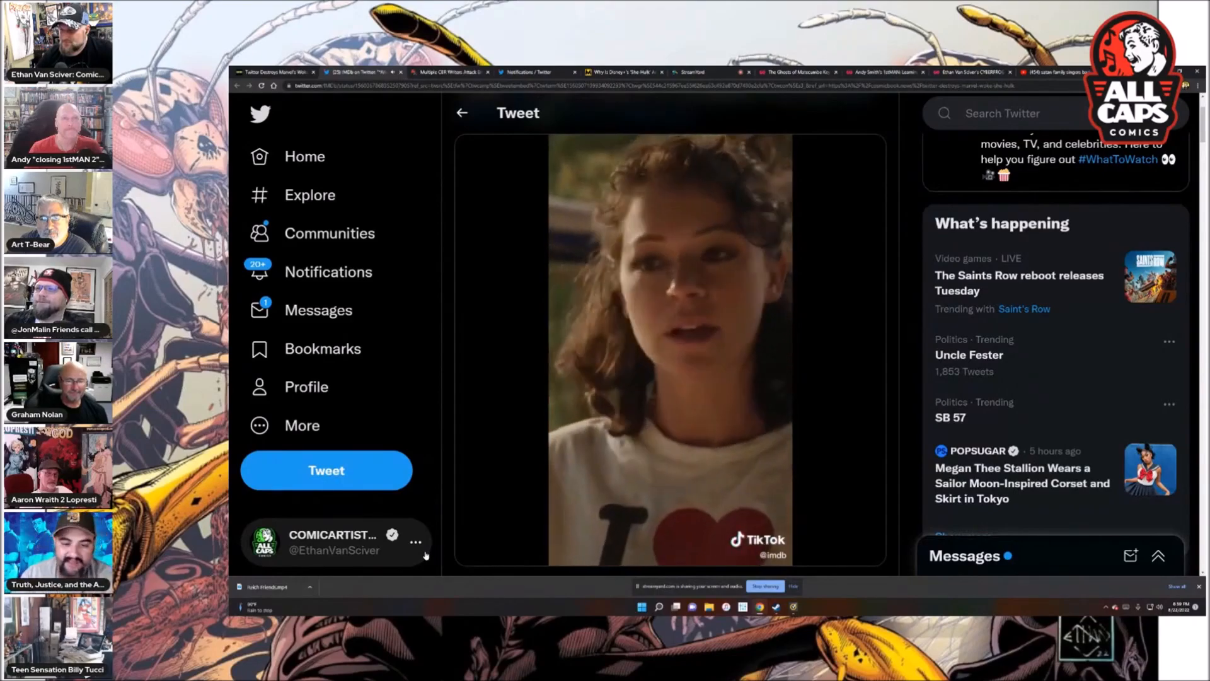
{"action": "left_click", "coordinate": [669, 348]}
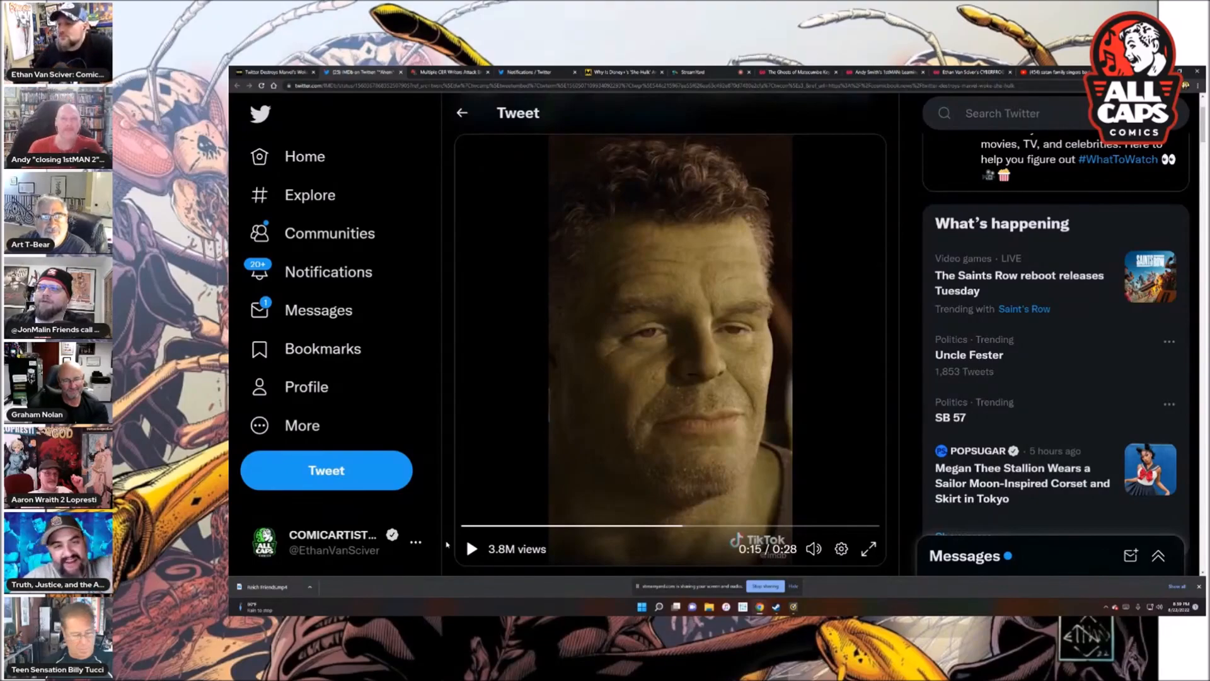
Hold on the Hulk shot, resume the clip to its end, then bring up The Mary Sue article tab.
{"action": "left_click", "coordinate": [470, 549]}
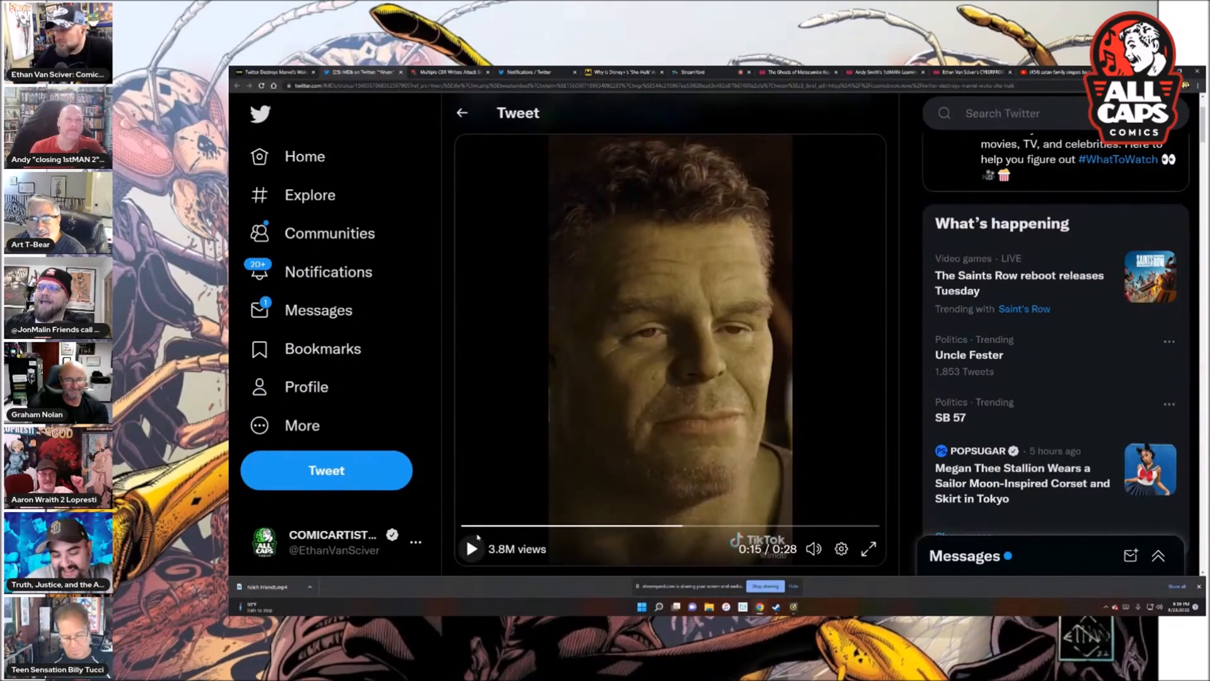
{"action": "left_click", "coordinate": [470, 549]}
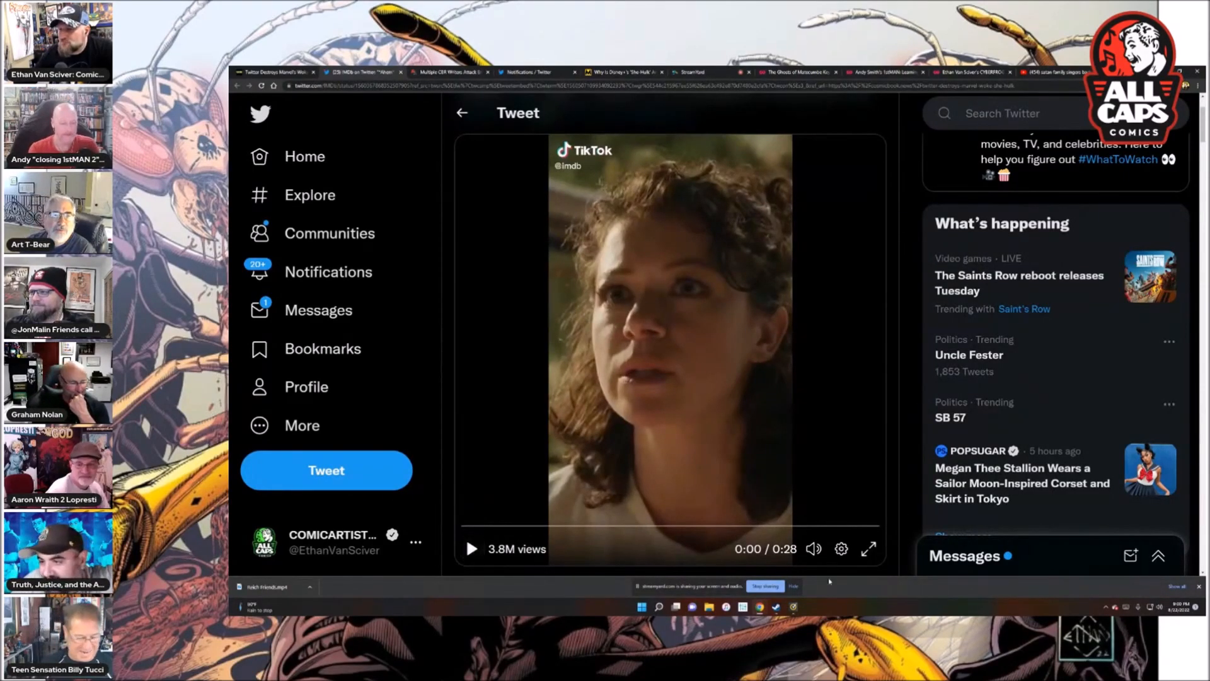
{"action": "left_click", "coordinate": [470, 549]}
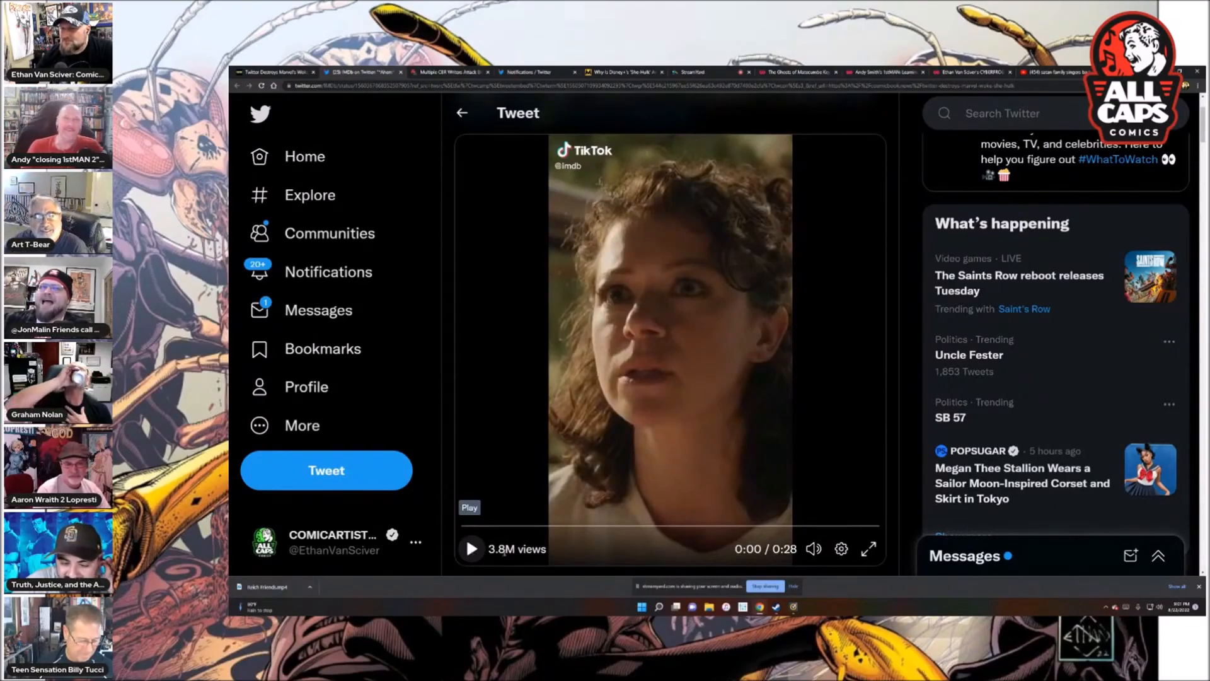
{"action": "left_click", "coordinate": [559, 72]}
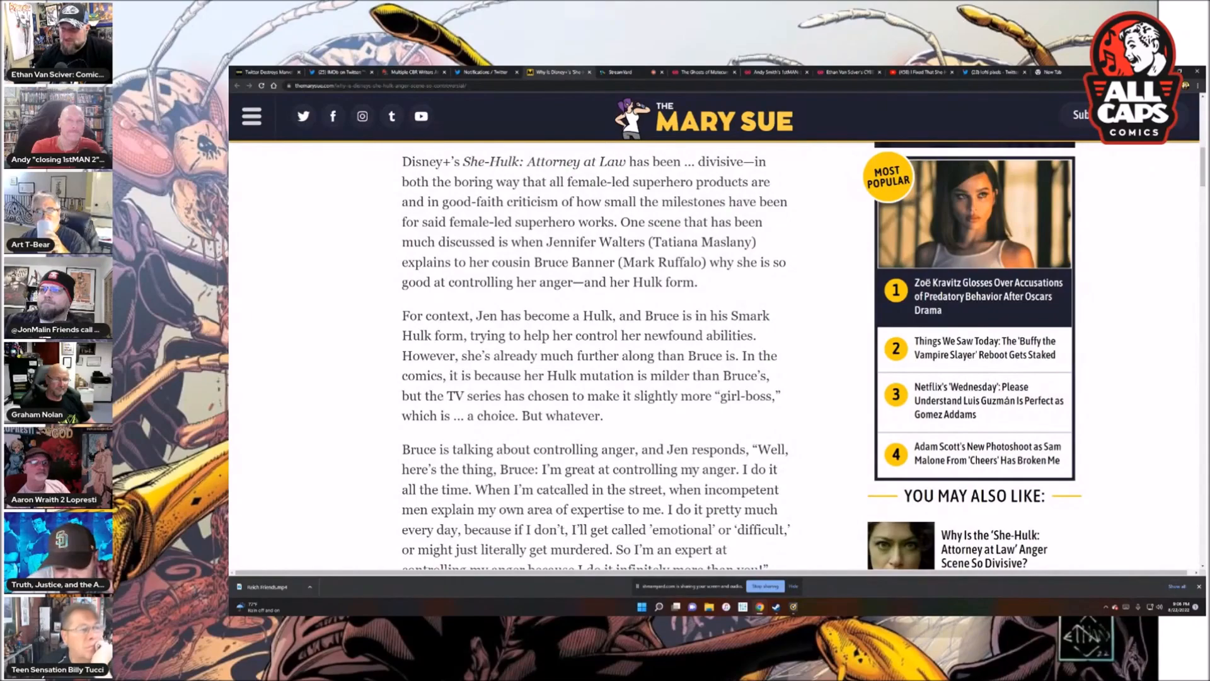
Scroll the Mary Sue article down to Jen's anger quote and the director's comments.
{"action": "scroll", "scroll_direction": "down", "scroll_amount": 3}
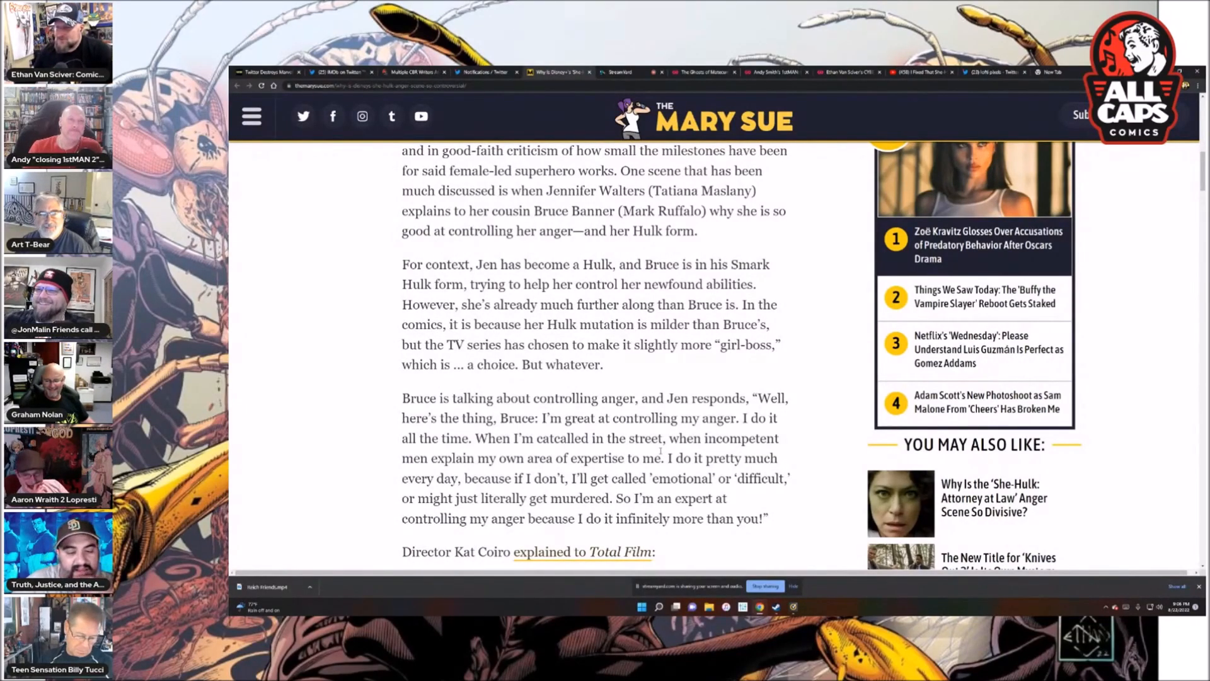
{"action": "mouse_move", "coordinate": [638, 366]}
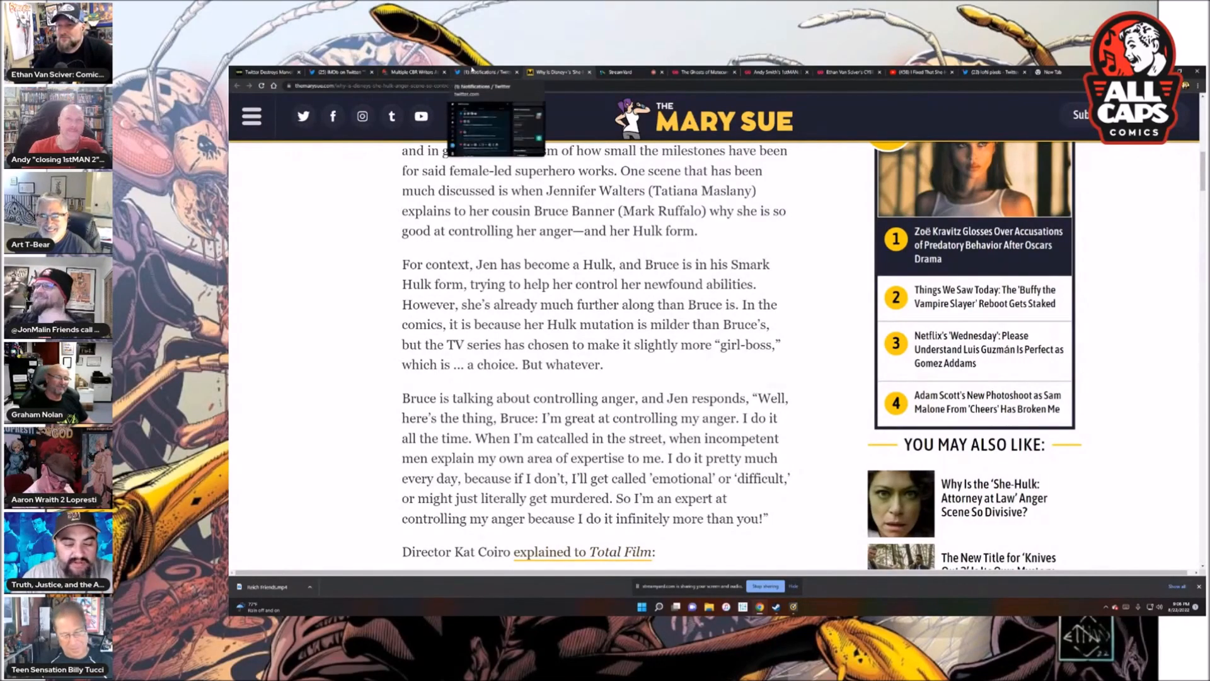
Switch back to the Twitter tab and start the She-Hulk clip playing from the beginning.
{"action": "left_click", "coordinate": [487, 72]}
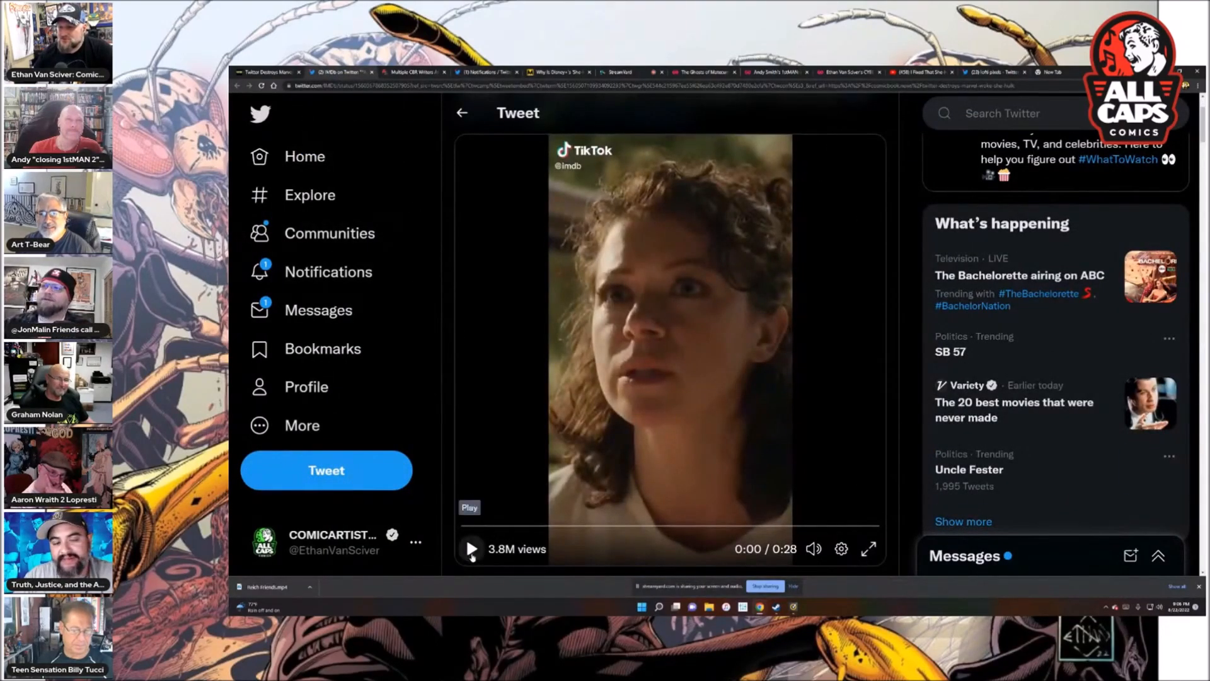
{"action": "left_click", "coordinate": [471, 548]}
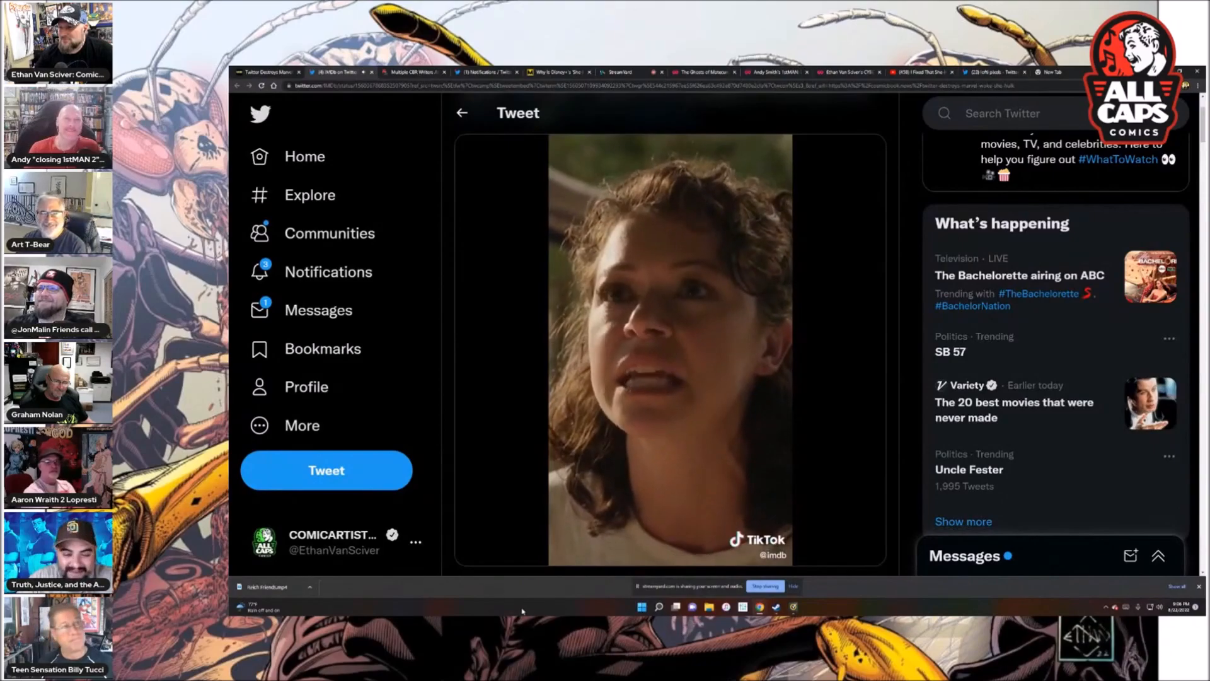
Replay the clip through to 0:28 and stop it as it resets to 0:00.
{"action": "left_click", "coordinate": [669, 351]}
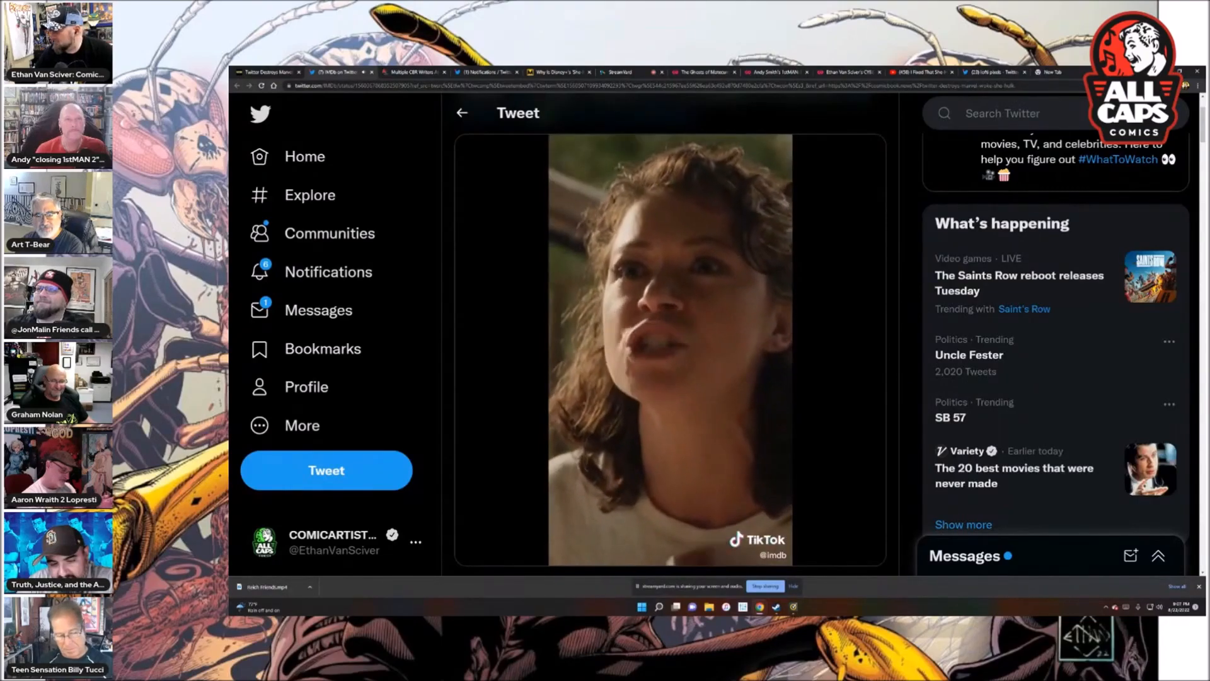
{"action": "left_click", "coordinate": [668, 348]}
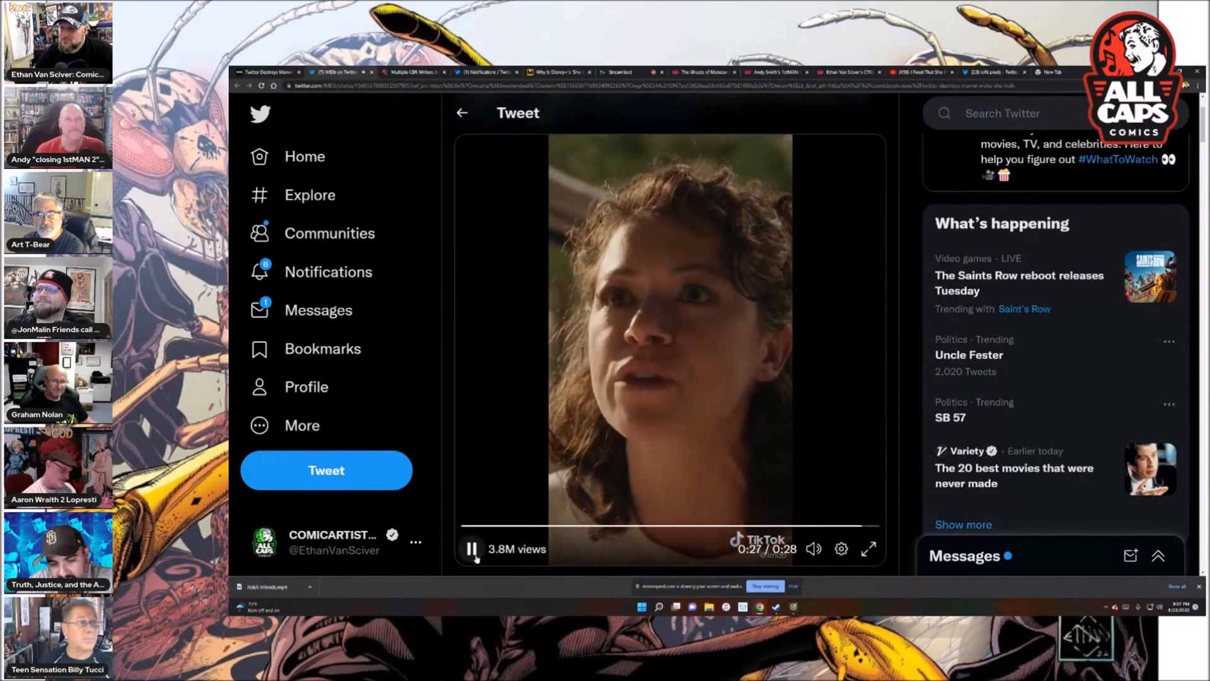
{"action": "left_click", "coordinate": [472, 548]}
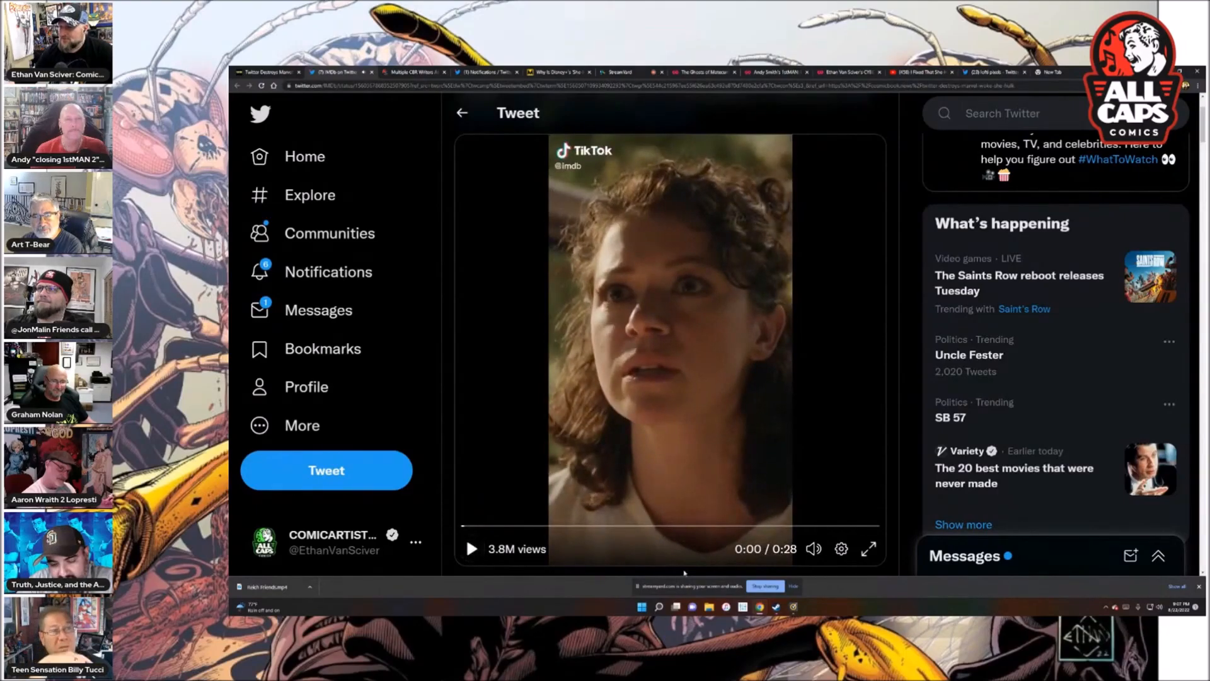